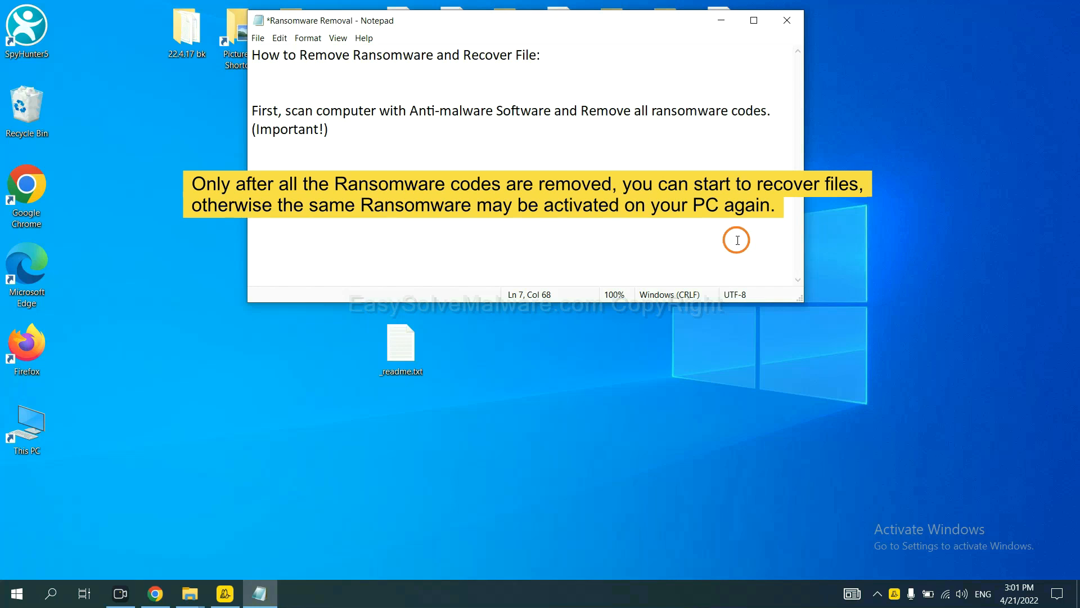
mouse_move(545, 147)
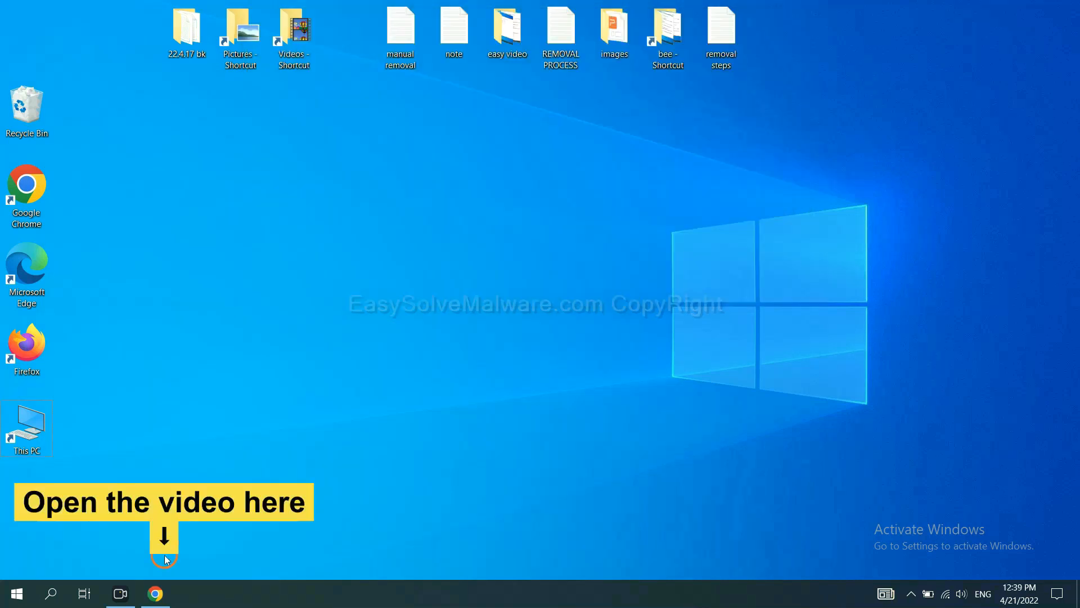
- Download the SpyHunter for Windows installer from the EasySolveMalware removal guide tab
left_click(156, 592)
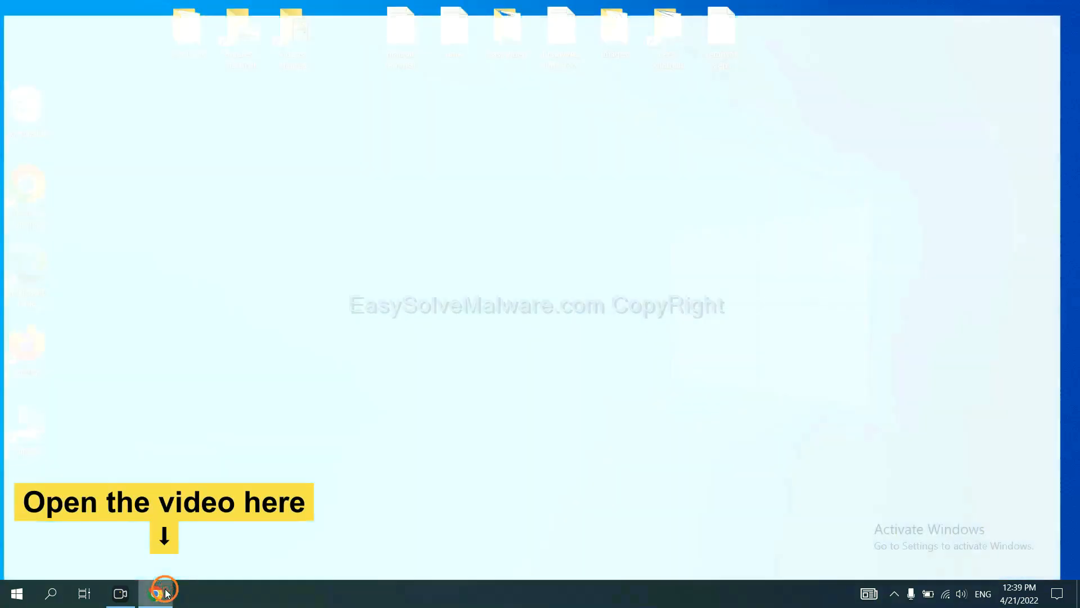
left_click(155, 593)
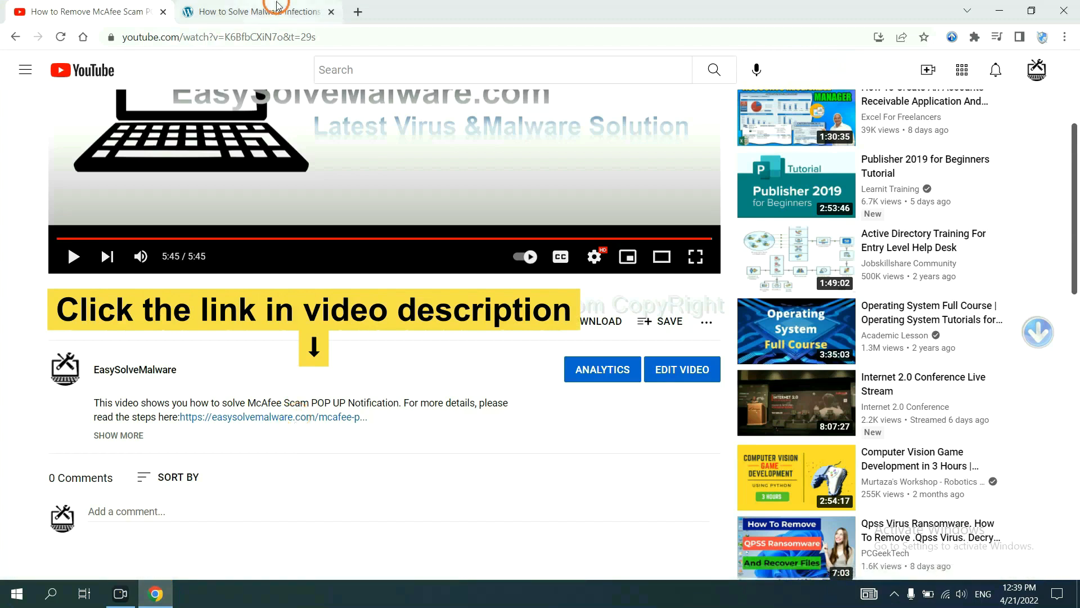
left_click(263, 13)
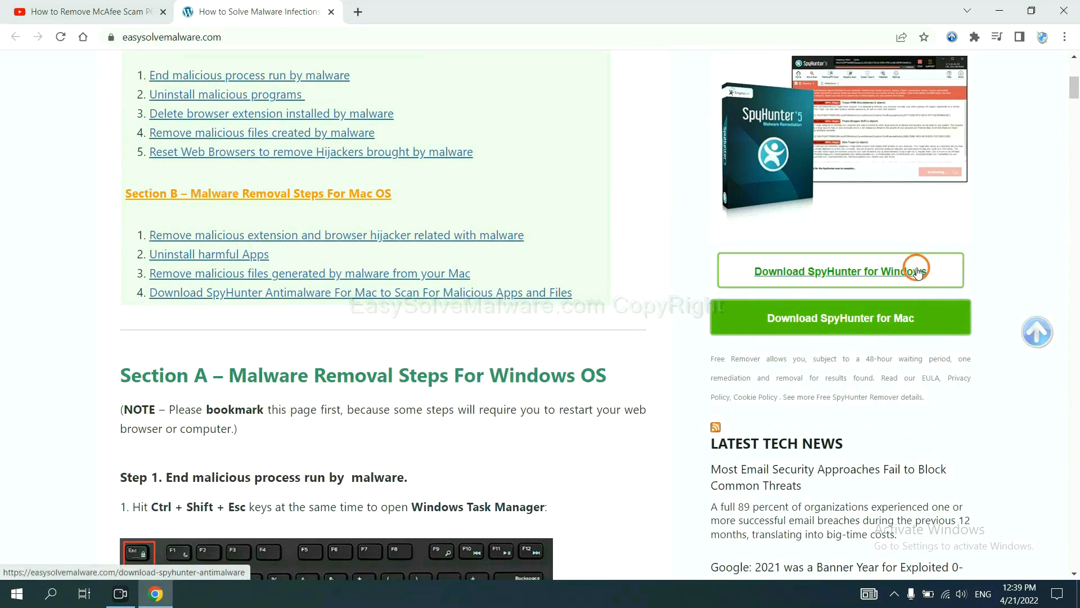
left_click(841, 270)
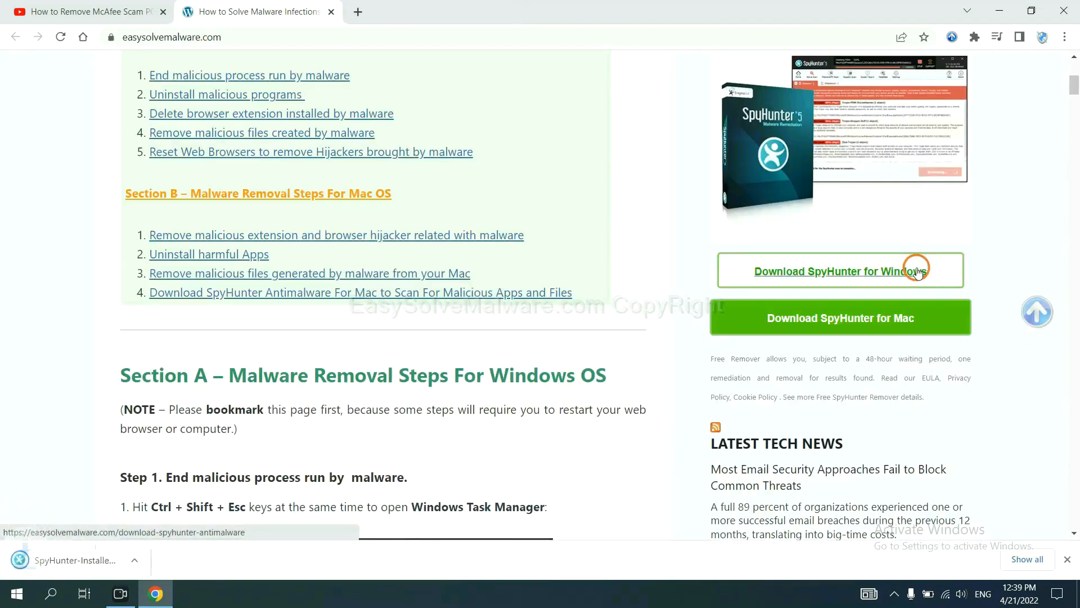
left_click(842, 270)
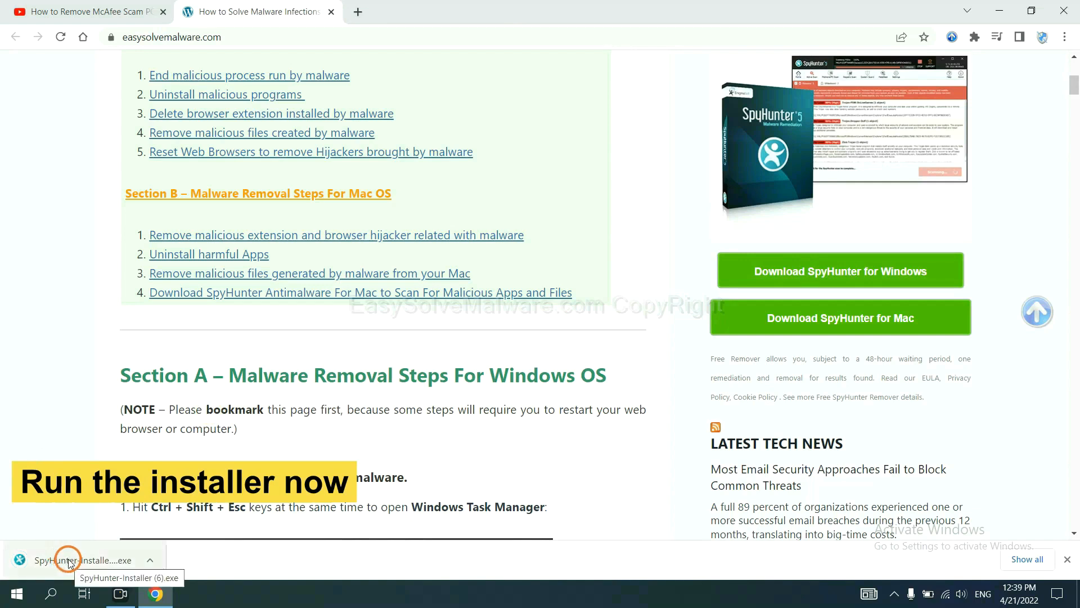
- Run the downloaded installer in English, accept the EULA, install SpyHunter 5 and finish setup
left_click(67, 561)
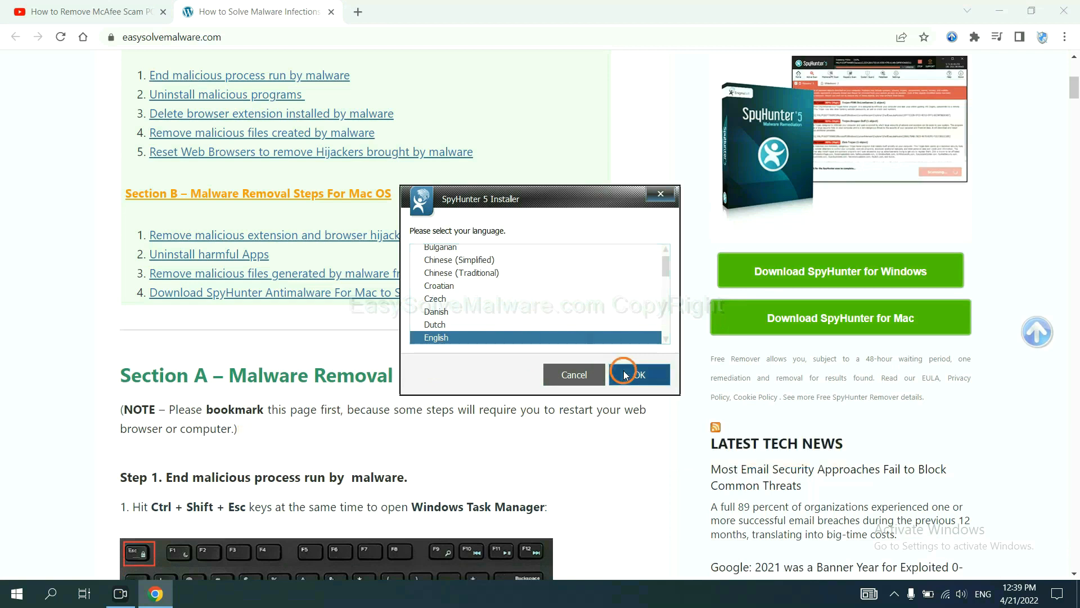
left_click(635, 375)
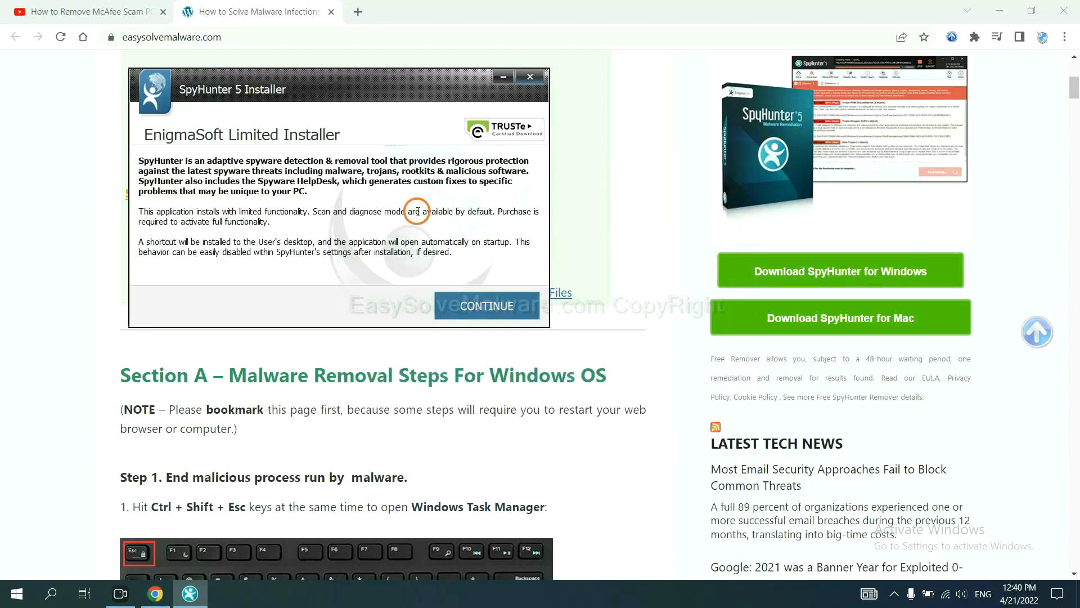
left_click(486, 306)
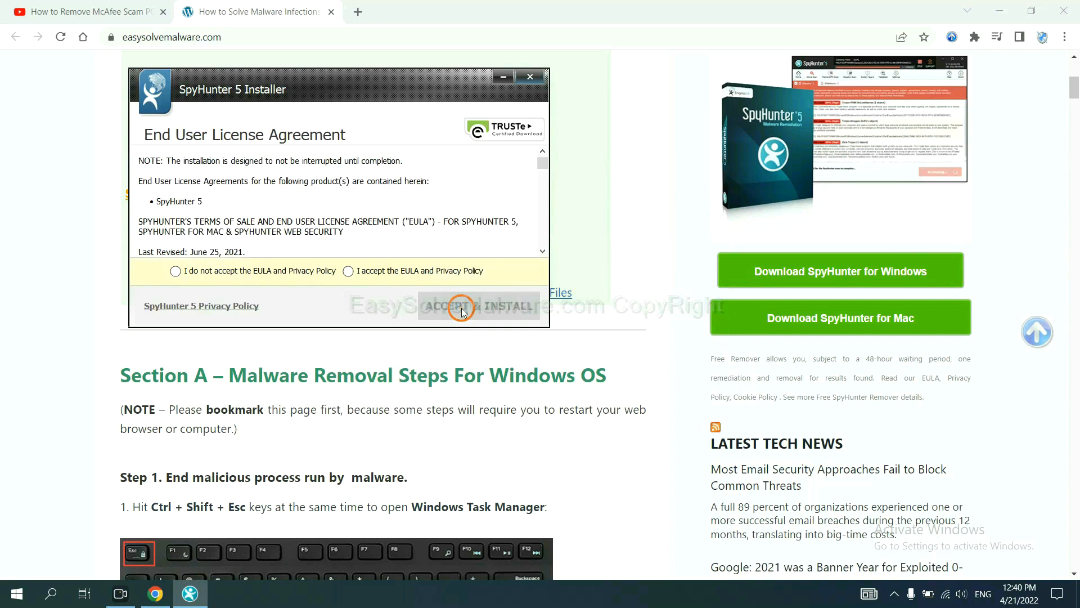
left_click(348, 270)
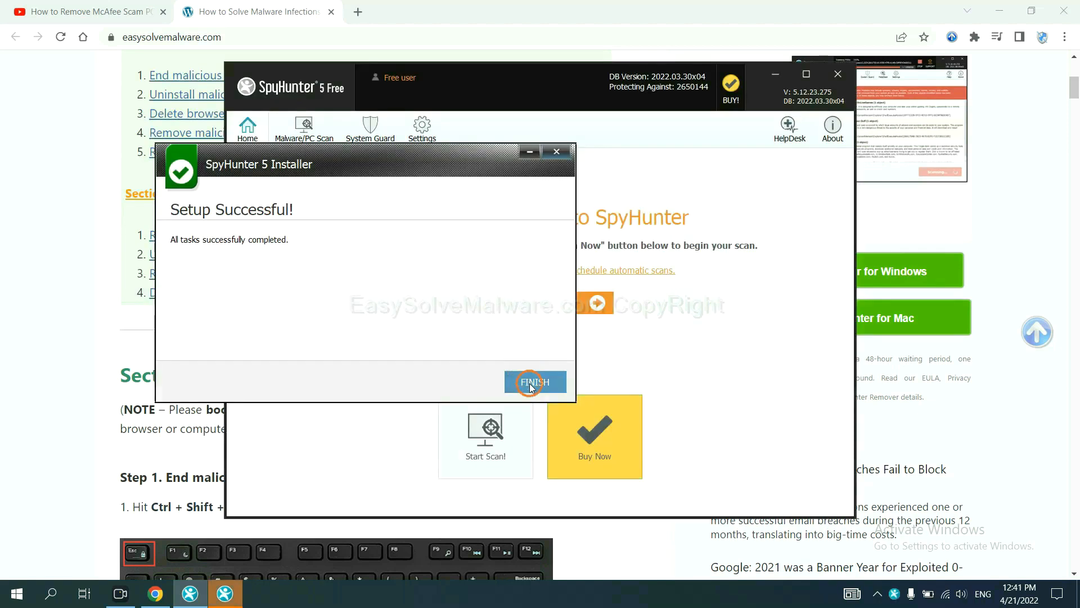
left_click(536, 383)
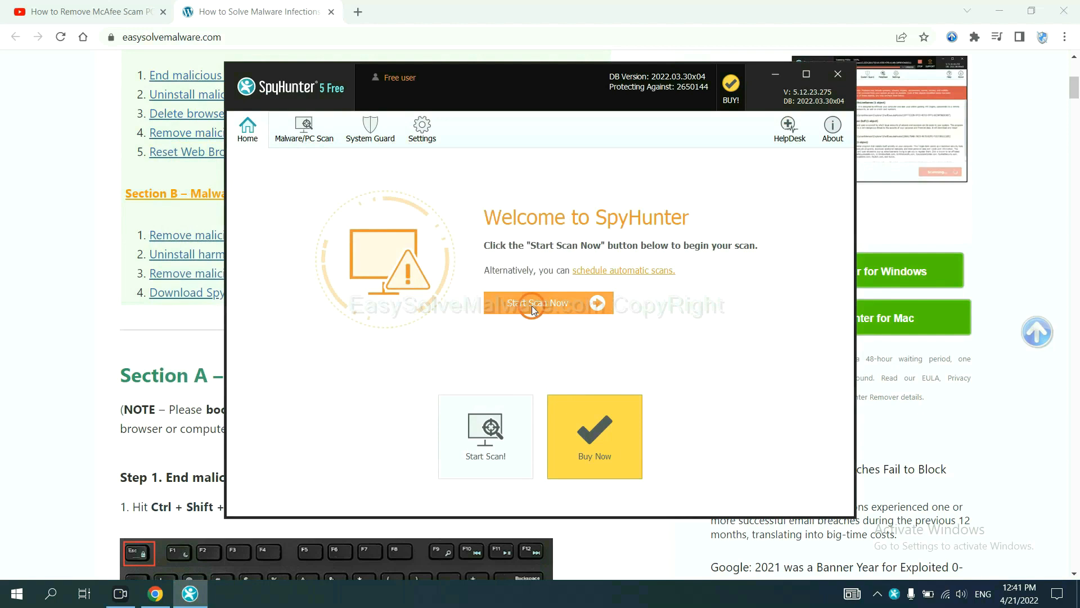
- Run a SpyHunter scan and proceed past the flagged remove360.bat unknown object
left_click(537, 303)
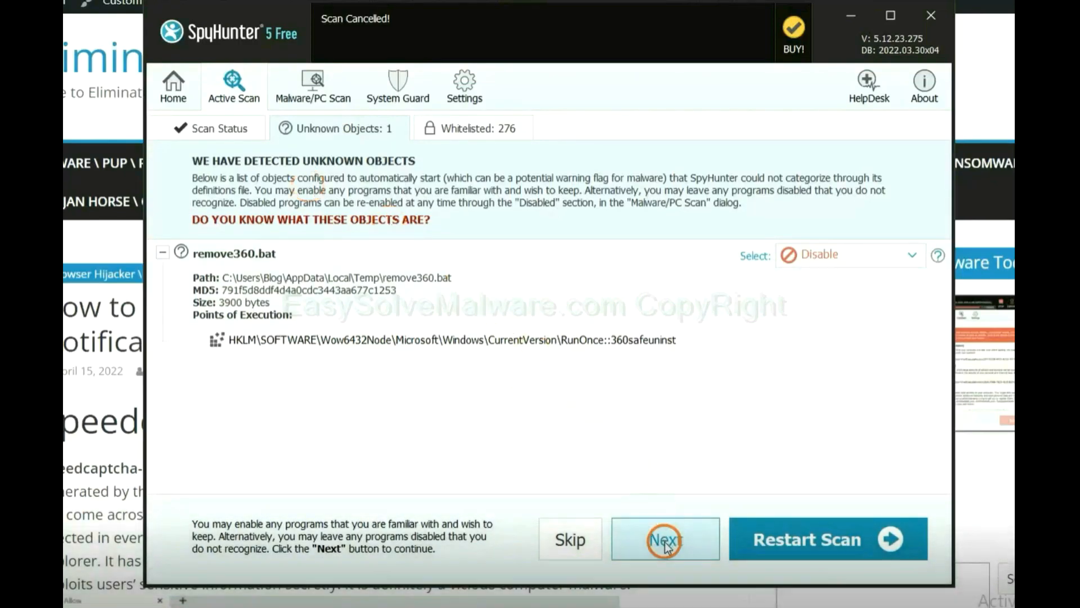
left_click(664, 538)
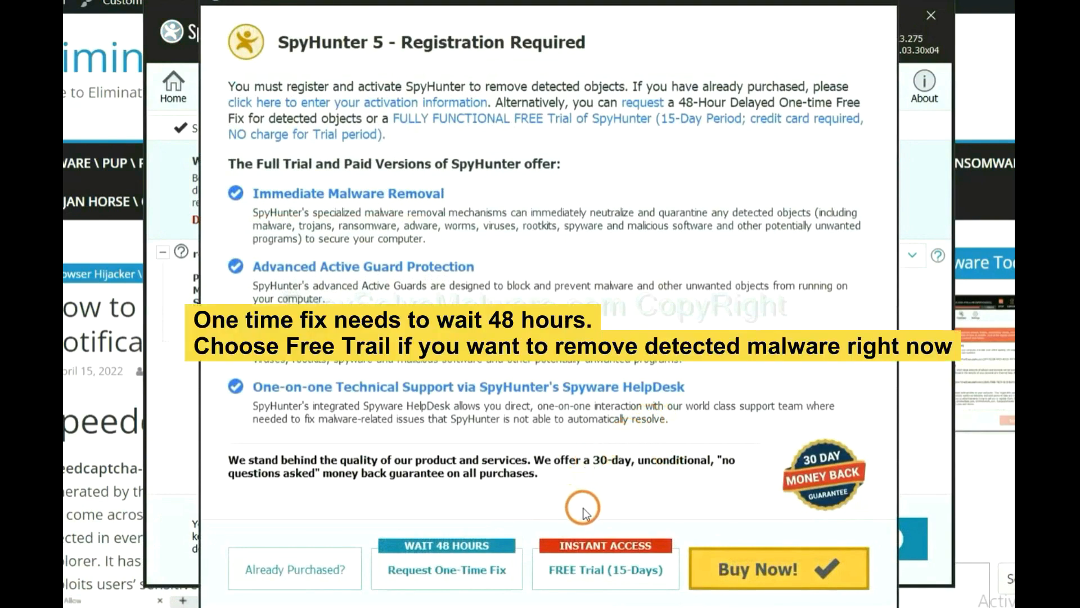
mouse_move(580, 495)
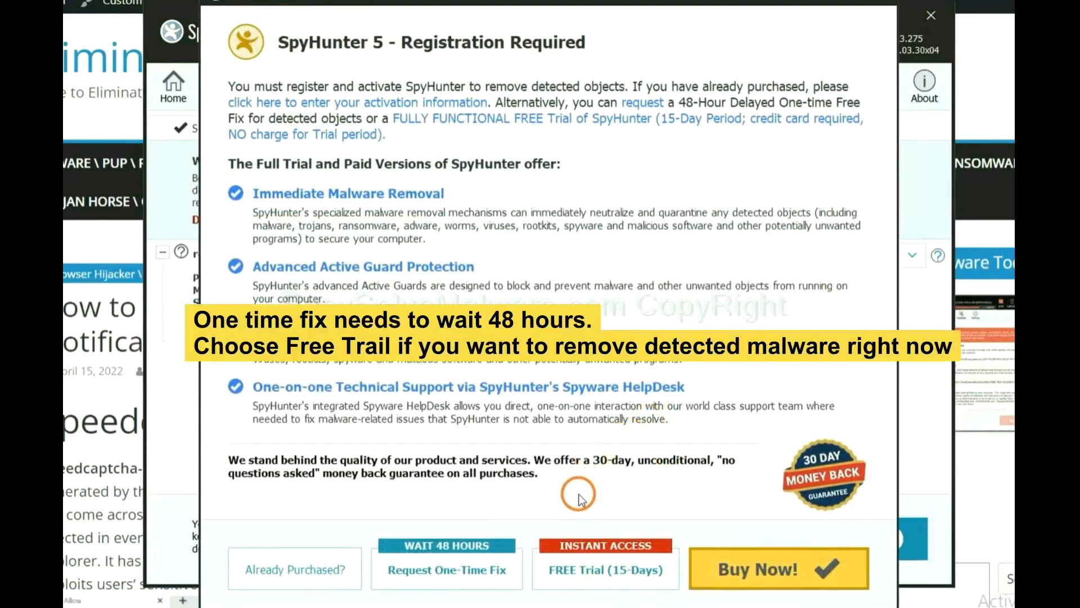
mouse_move(459, 585)
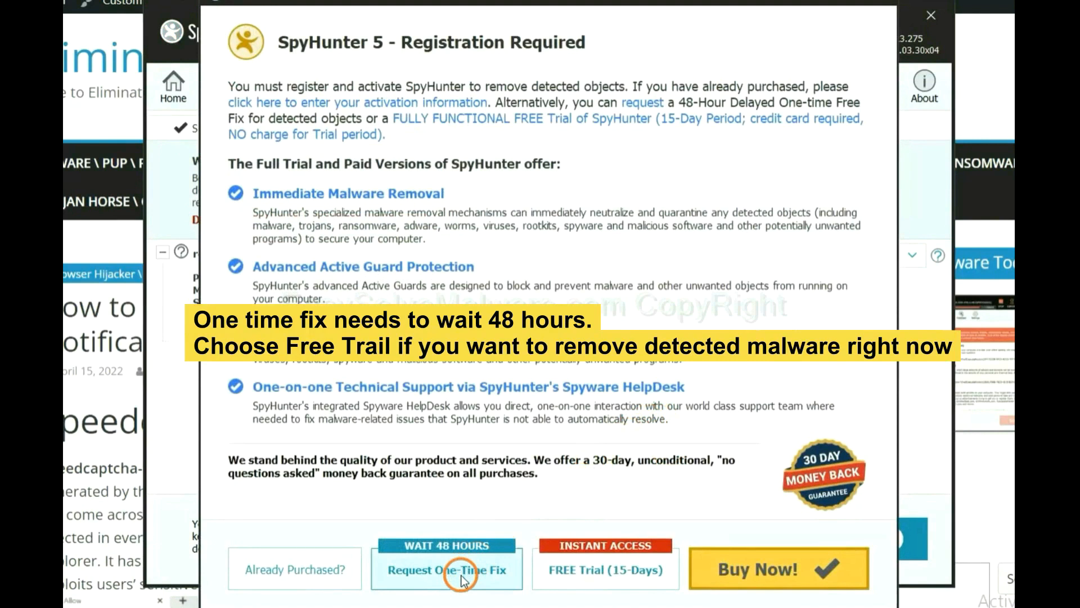
mouse_move(597, 587)
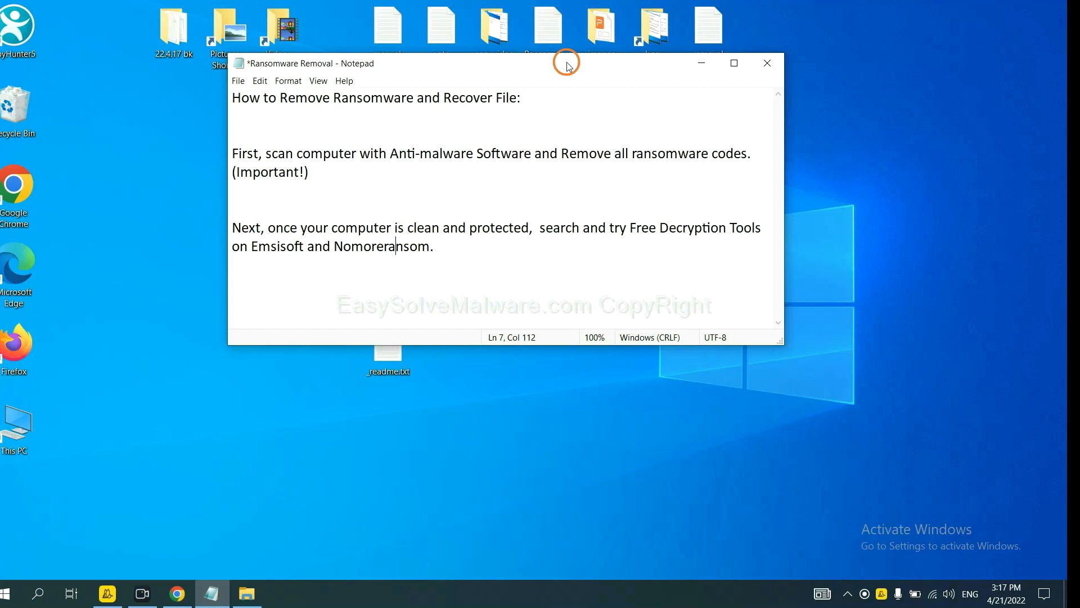
mouse_move(261, 250)
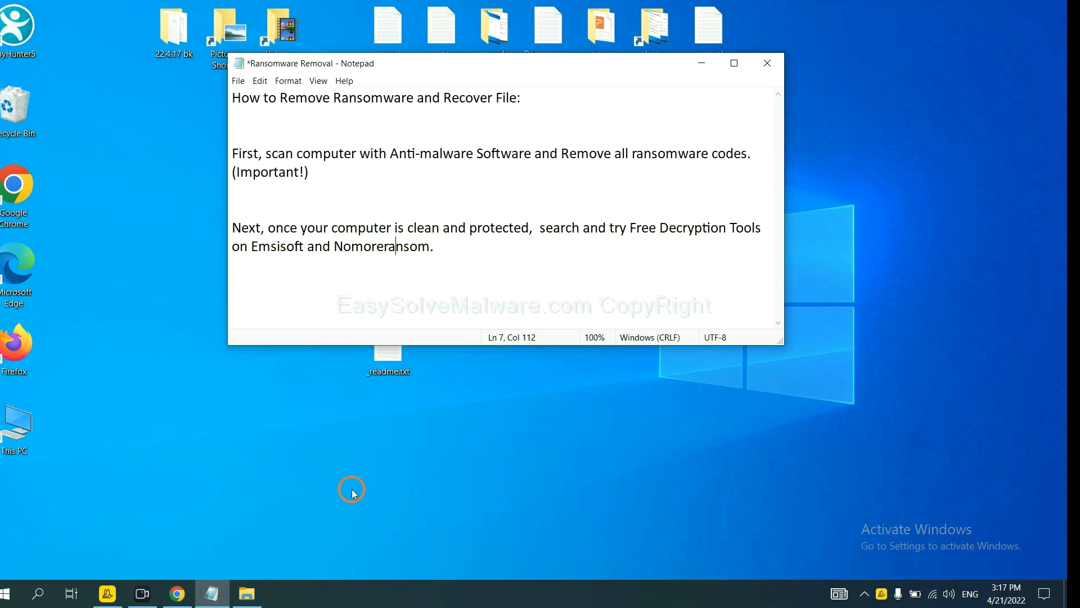
mouse_move(297, 500)
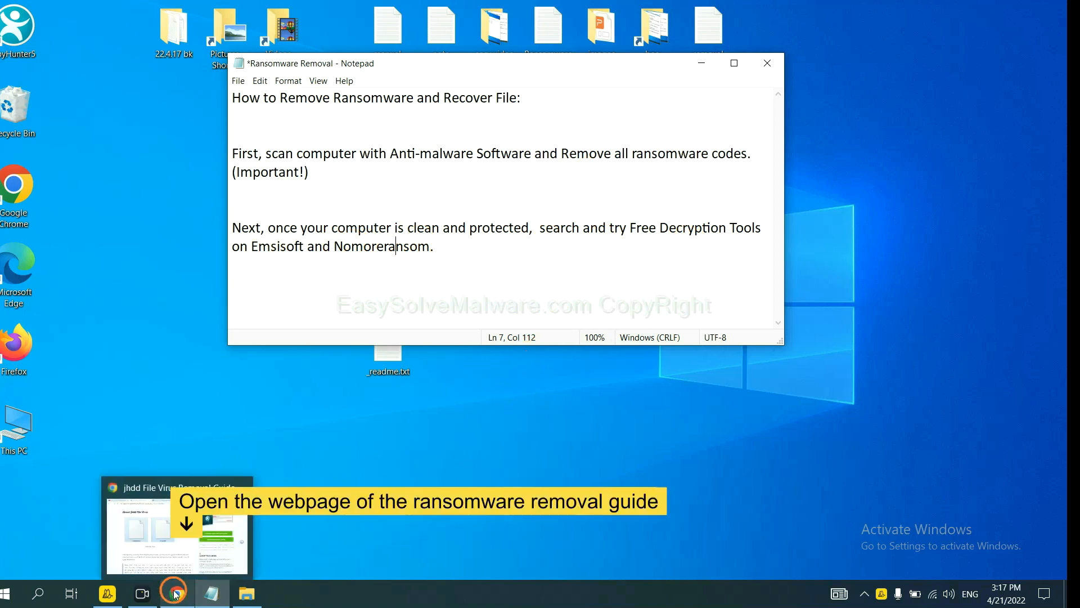
- Bring the removal guide back up and scroll to its Step 4 decryption tools section
left_click(177, 592)
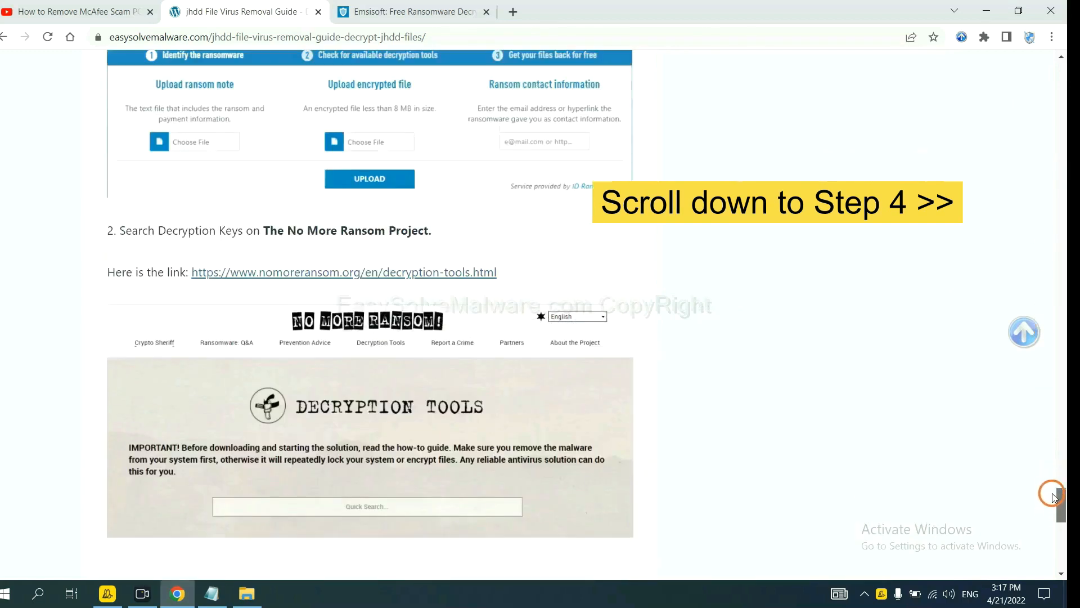
scroll("up", 3)
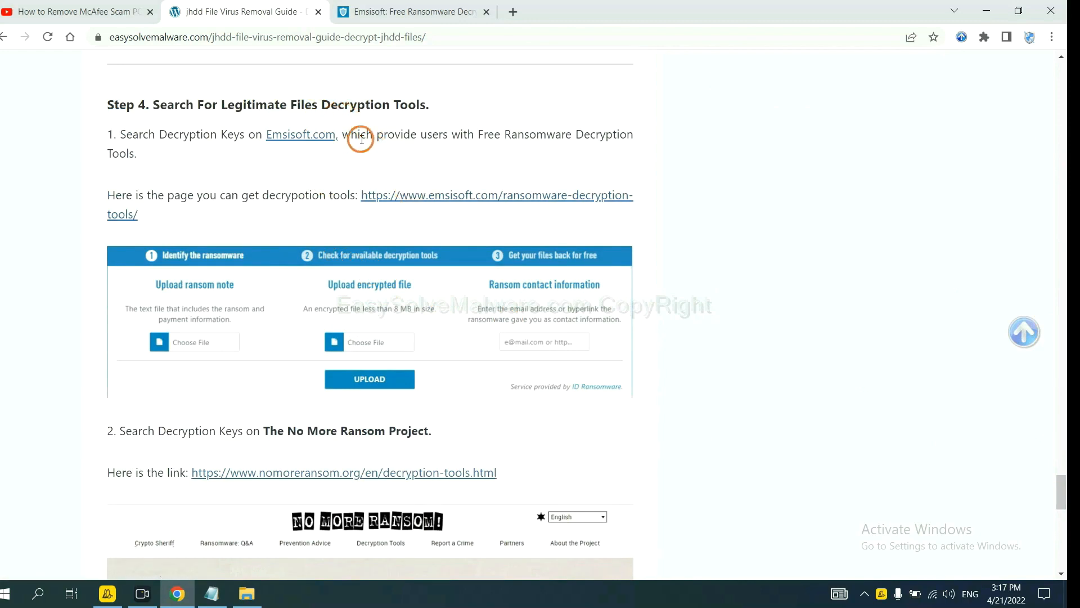
scroll("down", 3)
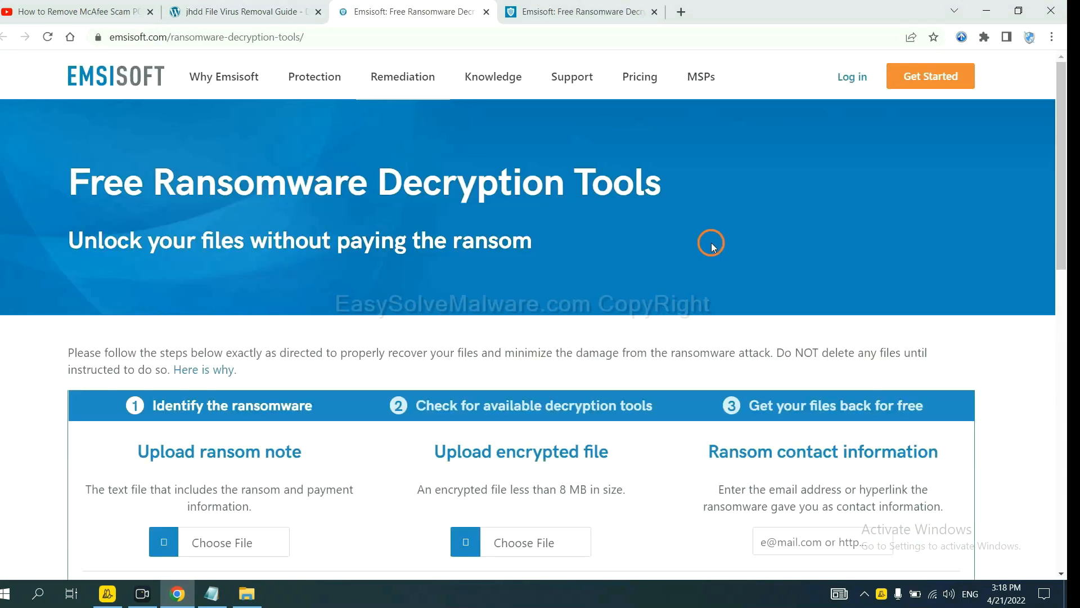
- Scroll the Emsisoft decryption tools page down to its ransomware identification section
scroll("down", 3)
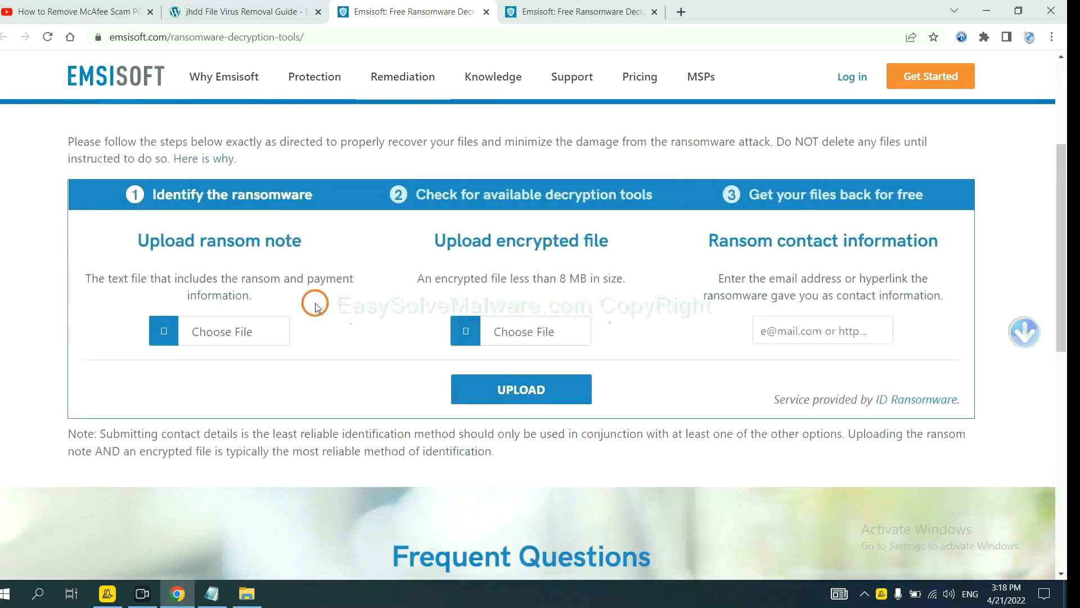
mouse_move(336, 319)
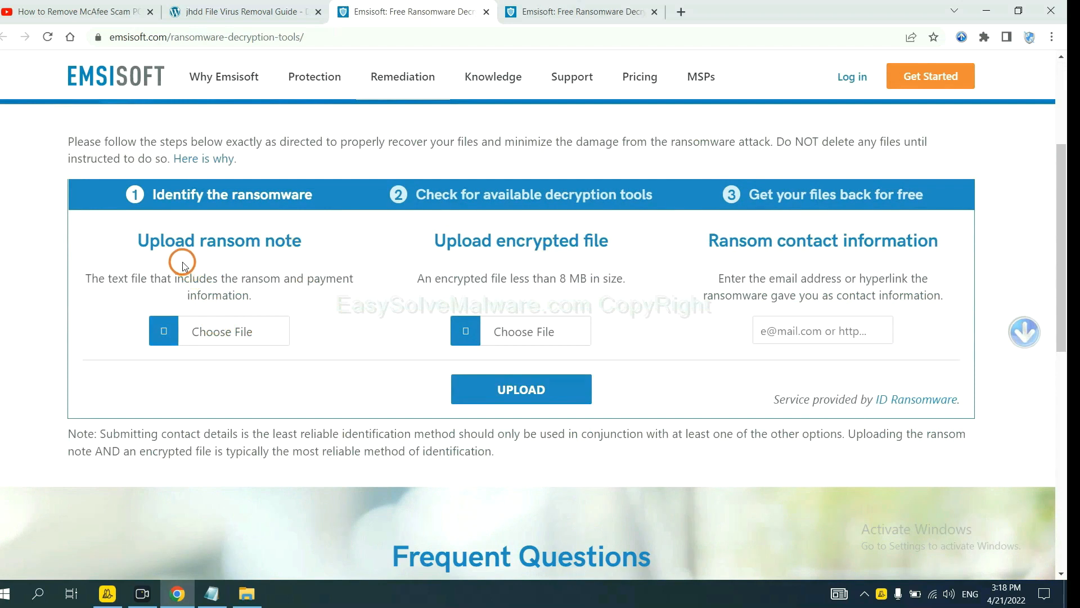
mouse_move(525, 249)
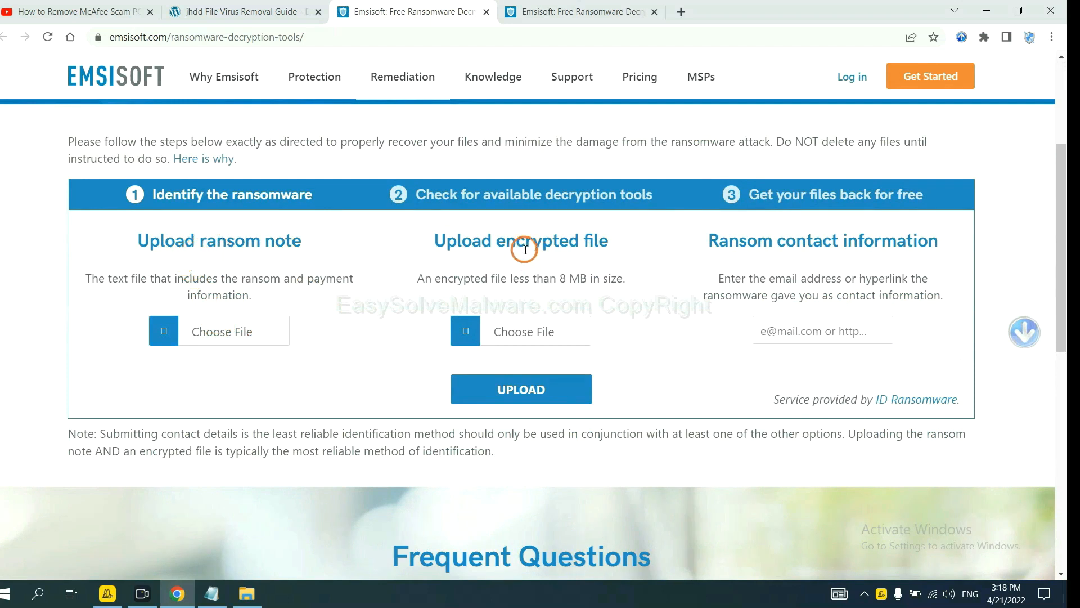
mouse_move(282, 310)
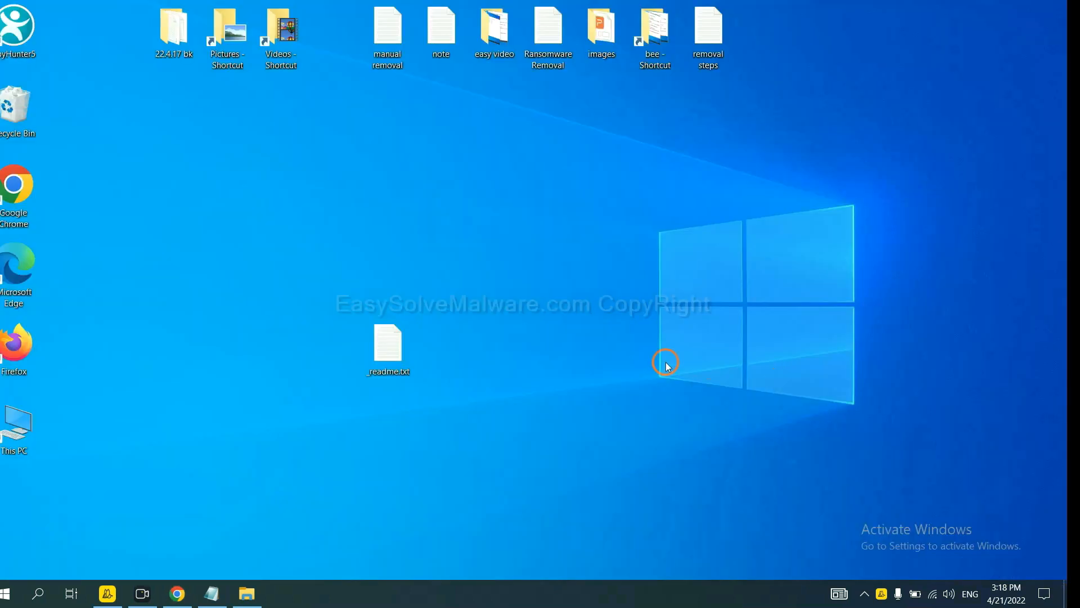
- View the _readme.txt ransom note in Notepad to read the attackers' contact e-mail
double_click(387, 342)
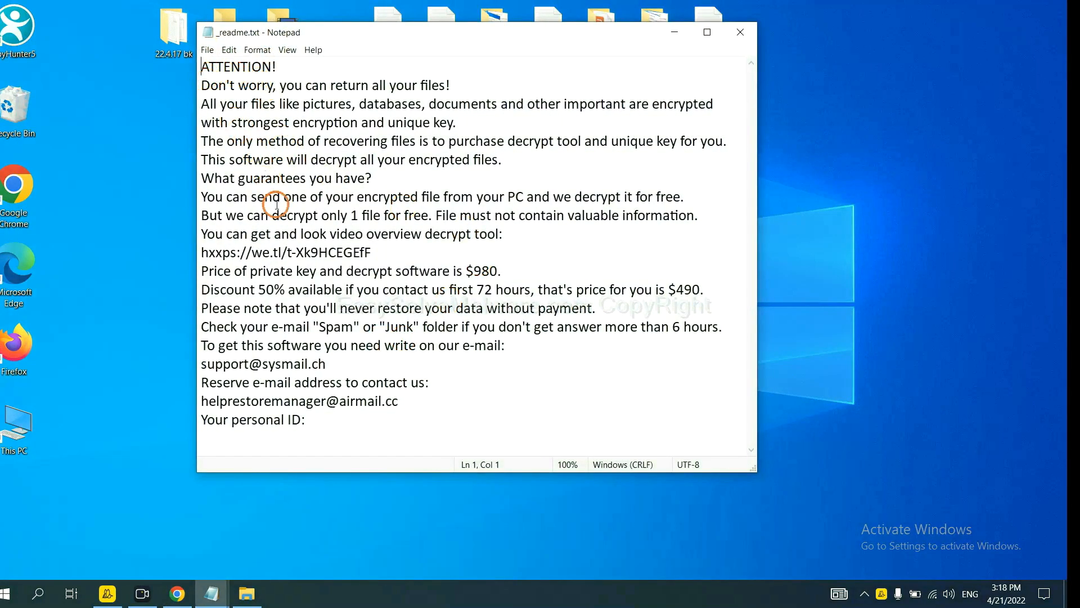
left_click(279, 360)
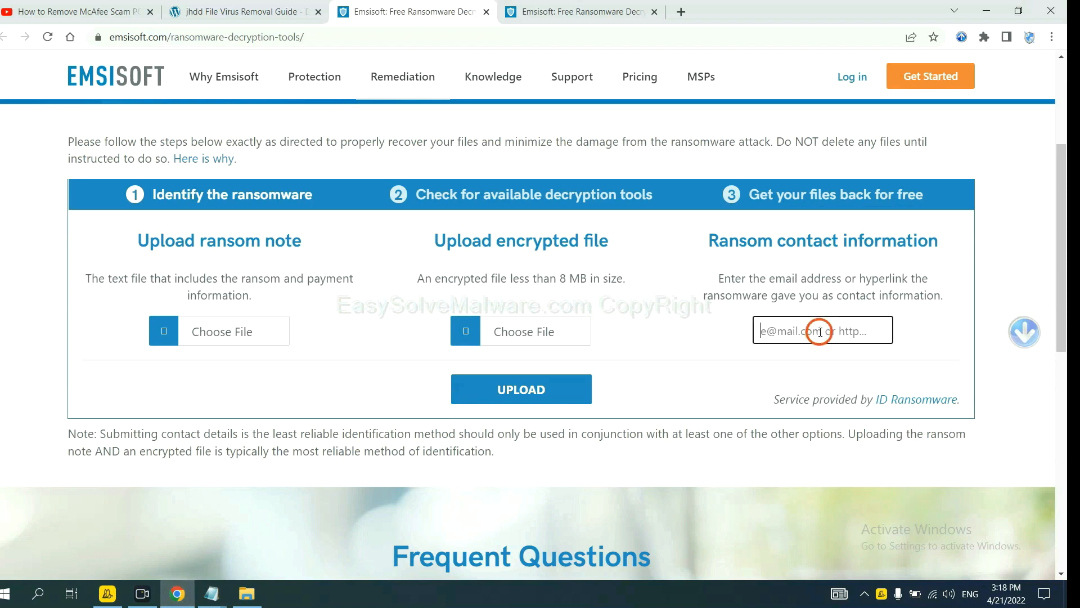
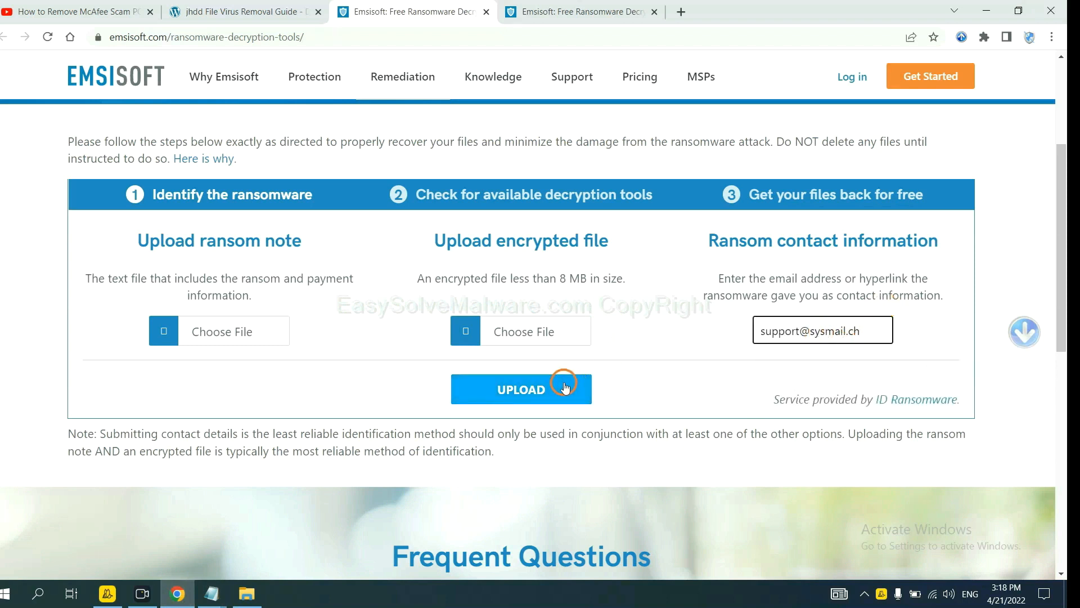
left_click(521, 389)
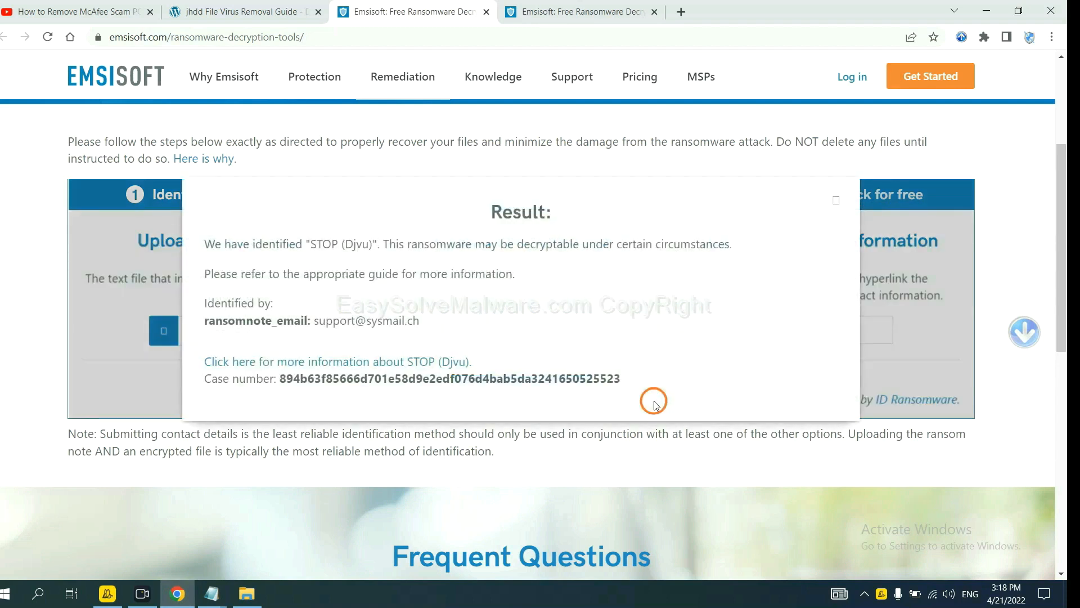
mouse_move(632, 307)
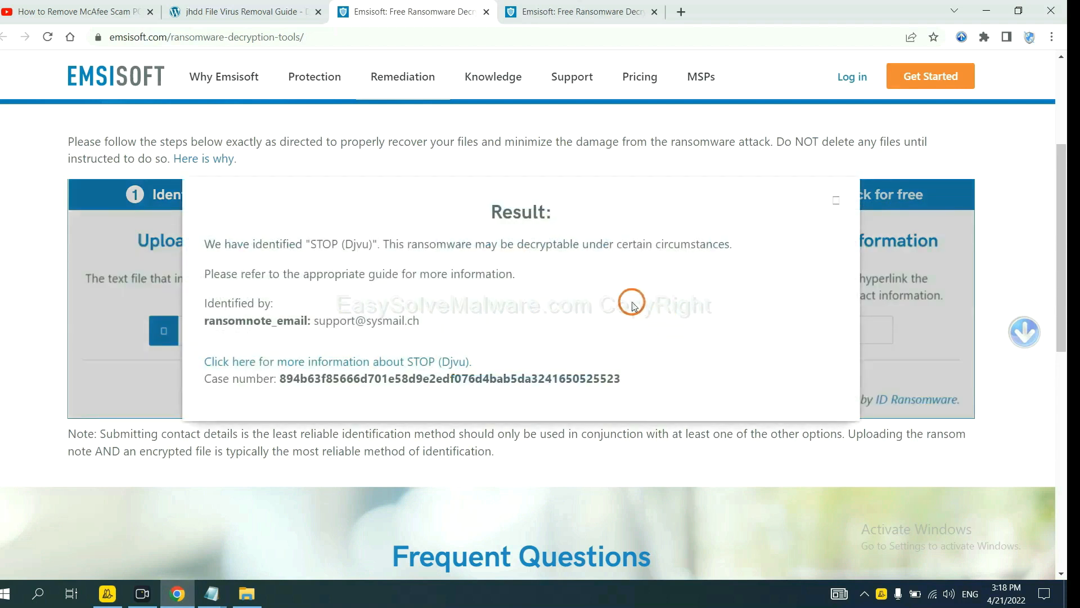
mouse_move(473, 290)
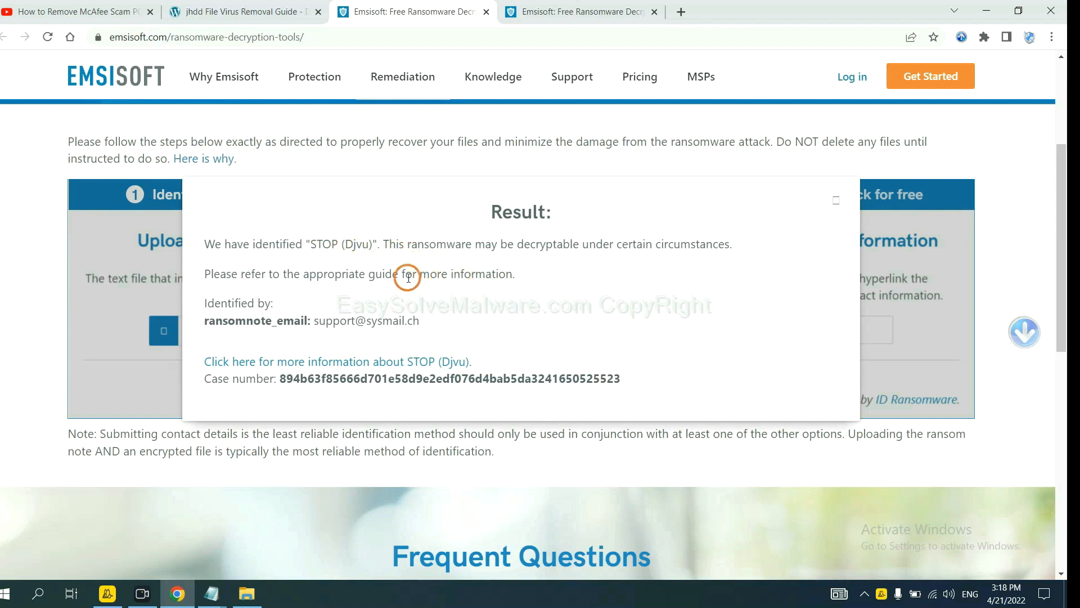
mouse_move(348, 367)
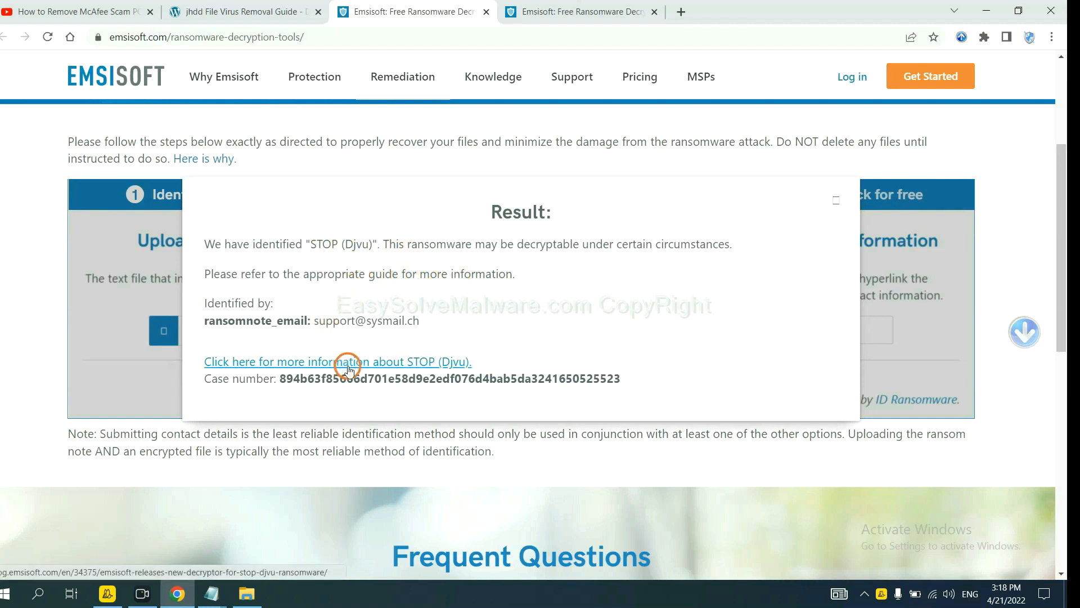
- Read Emsisoft's blog article with more information about STOP (Djvu)
left_click(348, 362)
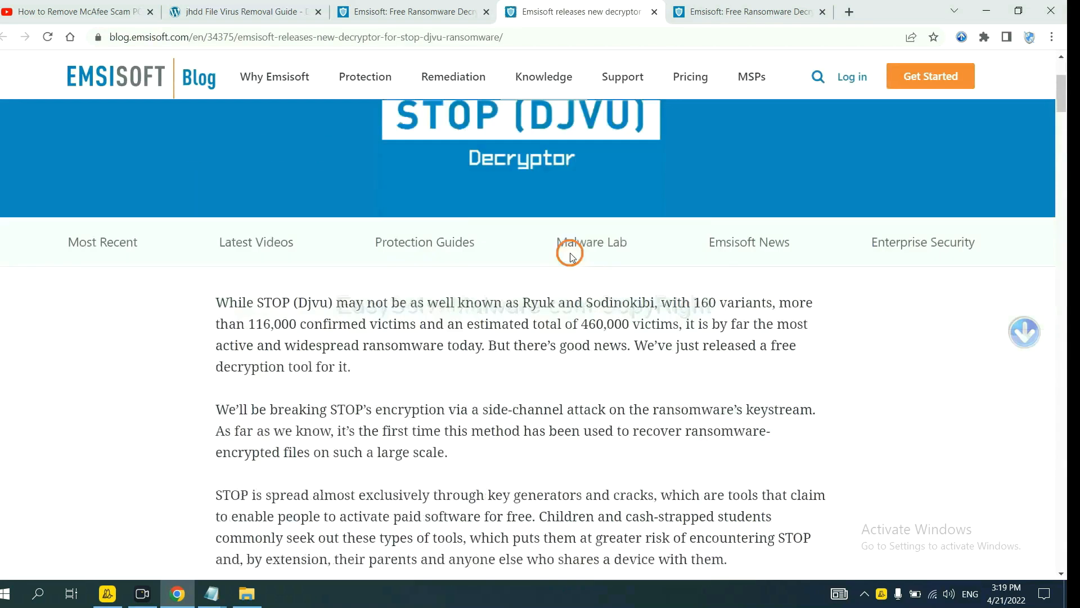
scroll("down", 3)
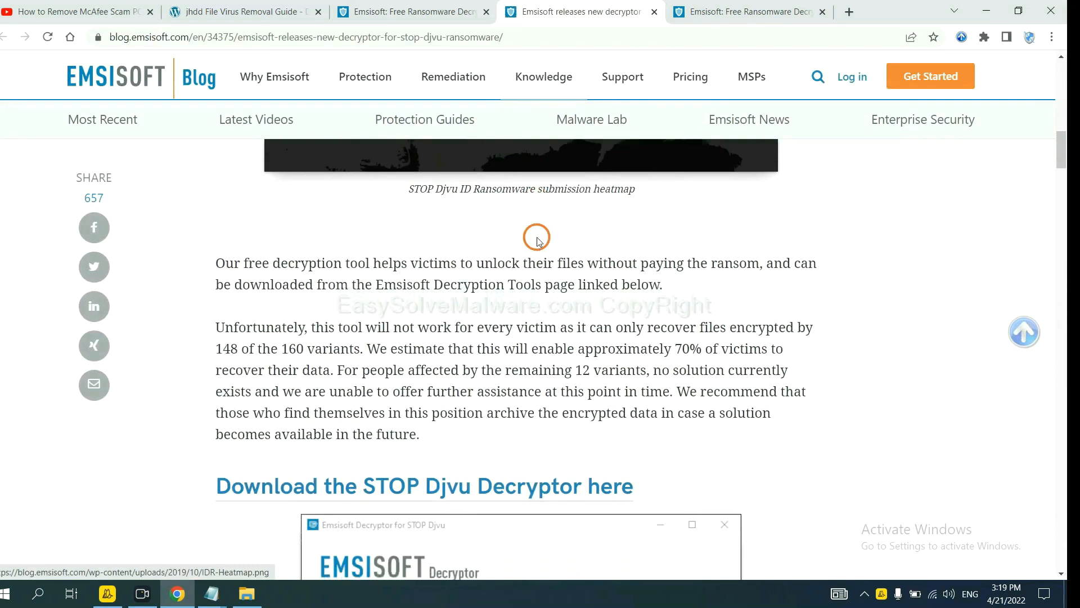
scroll("down", 3)
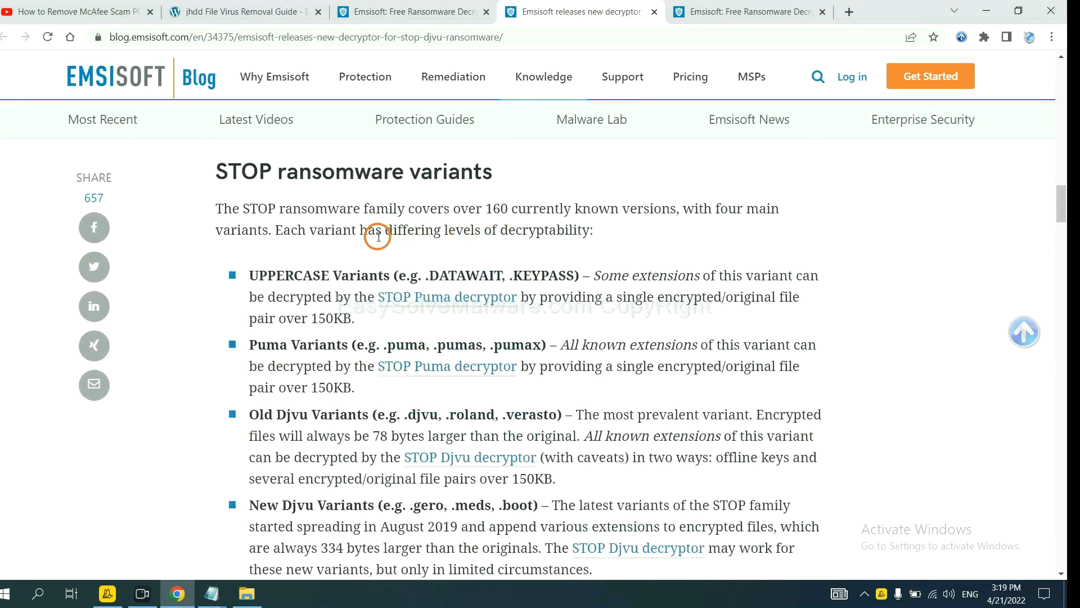
scroll("down", 3)
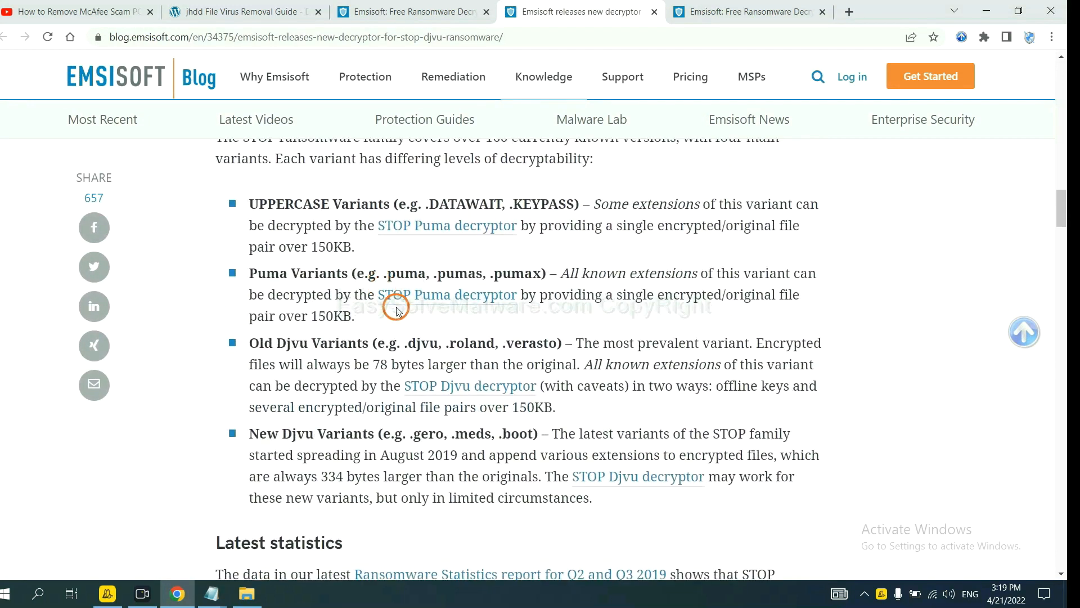
scroll("down", 3)
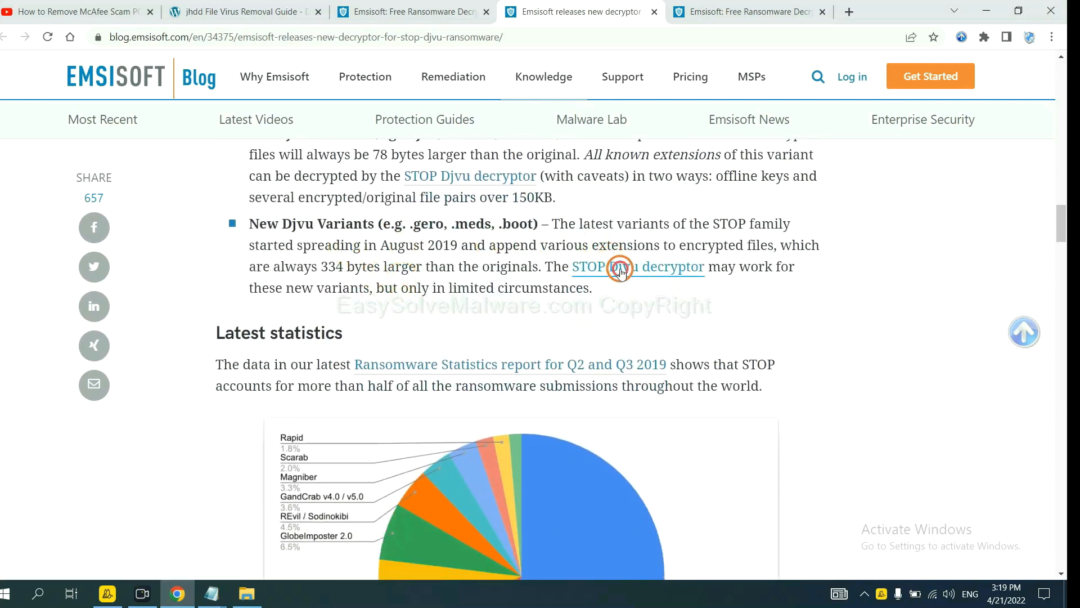
- Go to the STOP Djvu decryptor page, then to No More Ransom's decryption tools tab
left_click(619, 267)
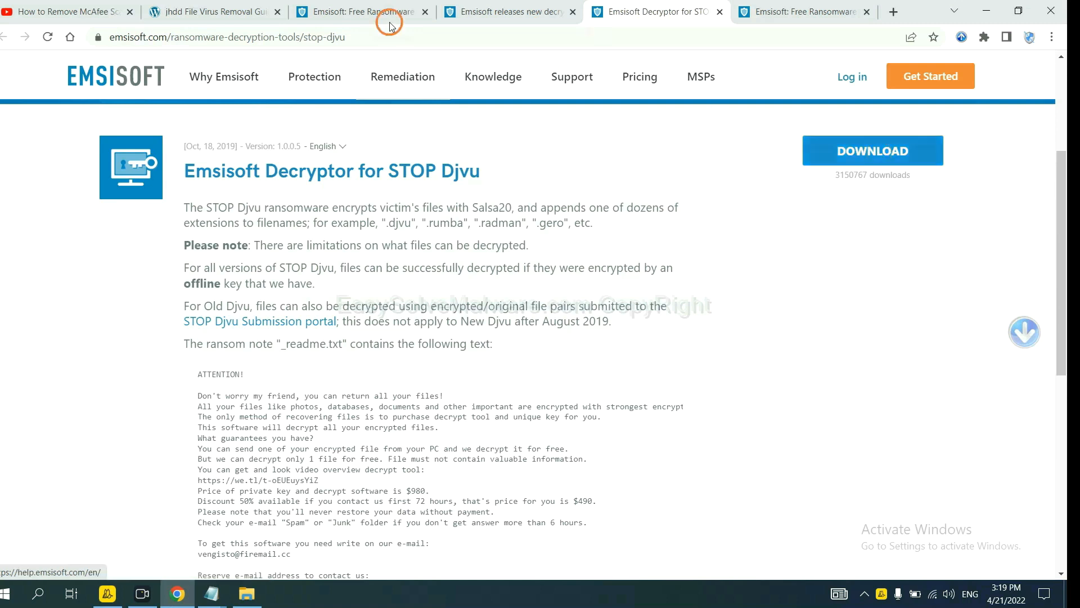
left_click(209, 12)
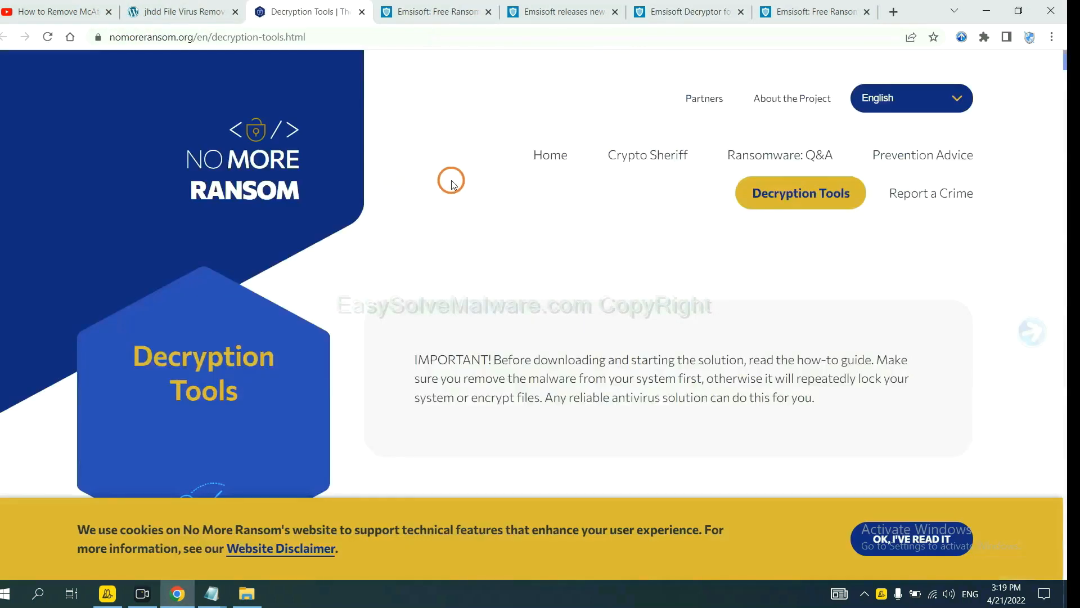
- Quick-search 'djv' in the decryption tools and expand the djvu Ransom entry
scroll("down", 3)
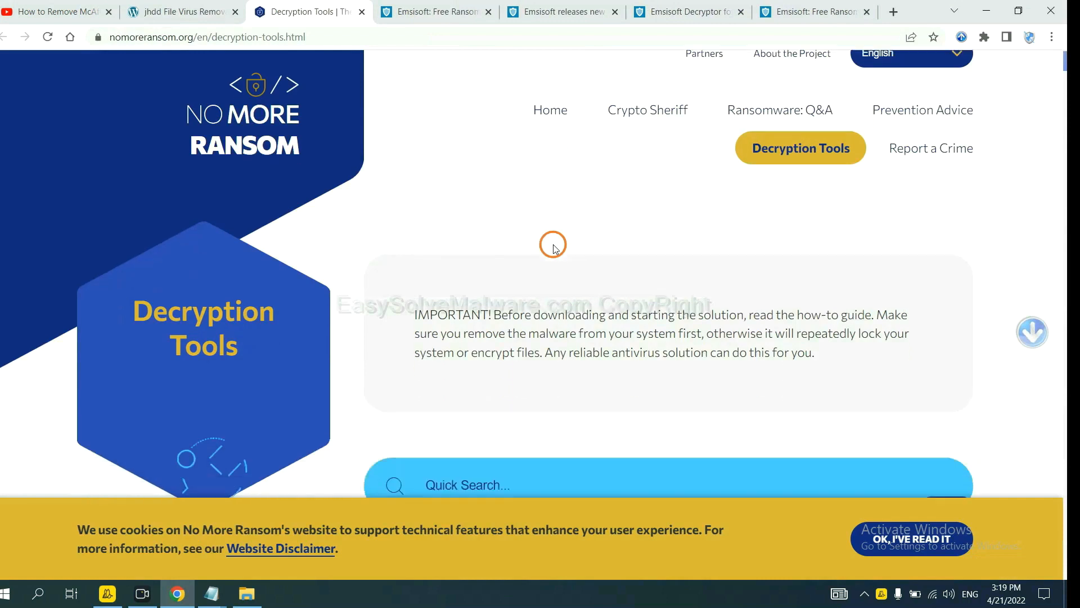
scroll("down", 3)
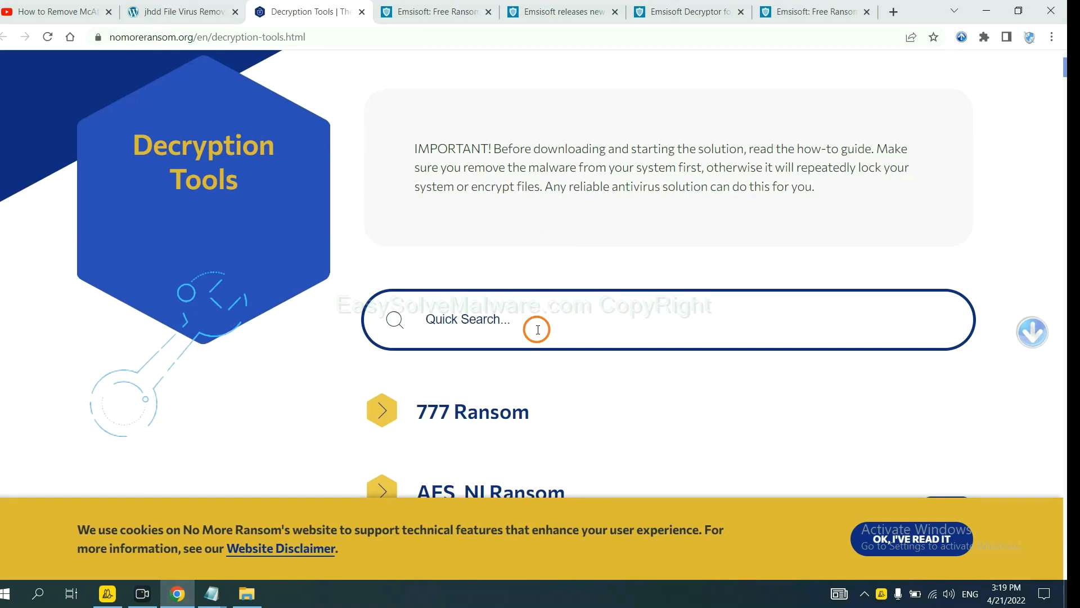
type("djvu")
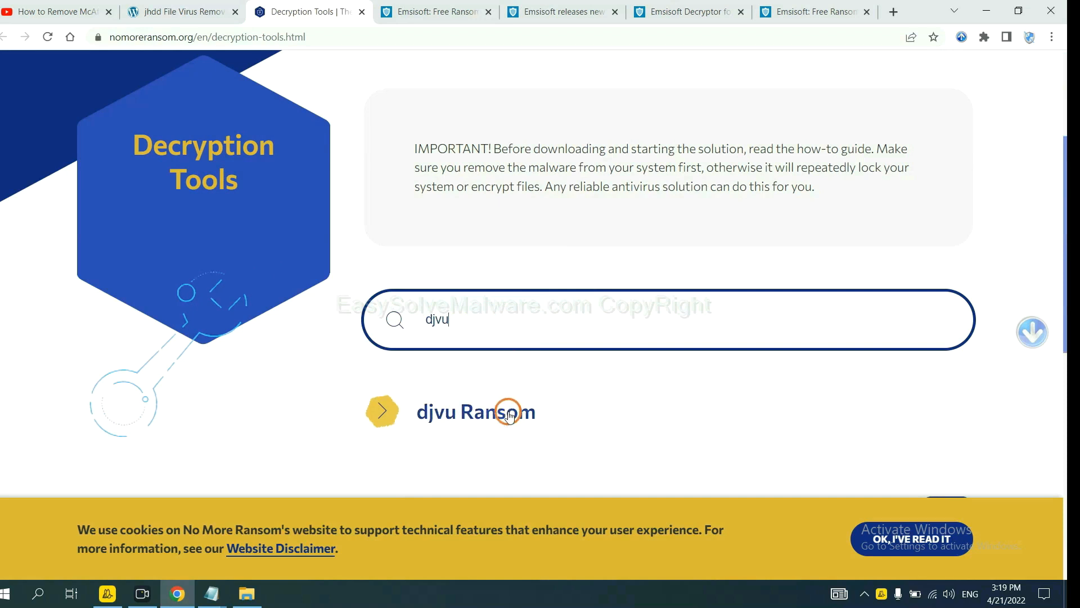
scroll("down", 3)
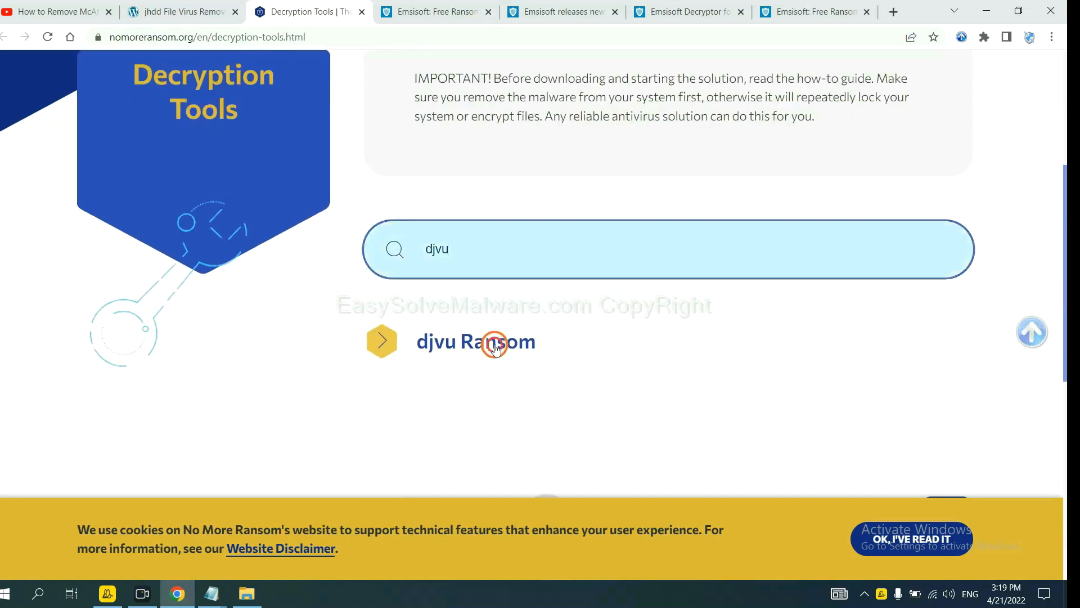
left_click(474, 342)
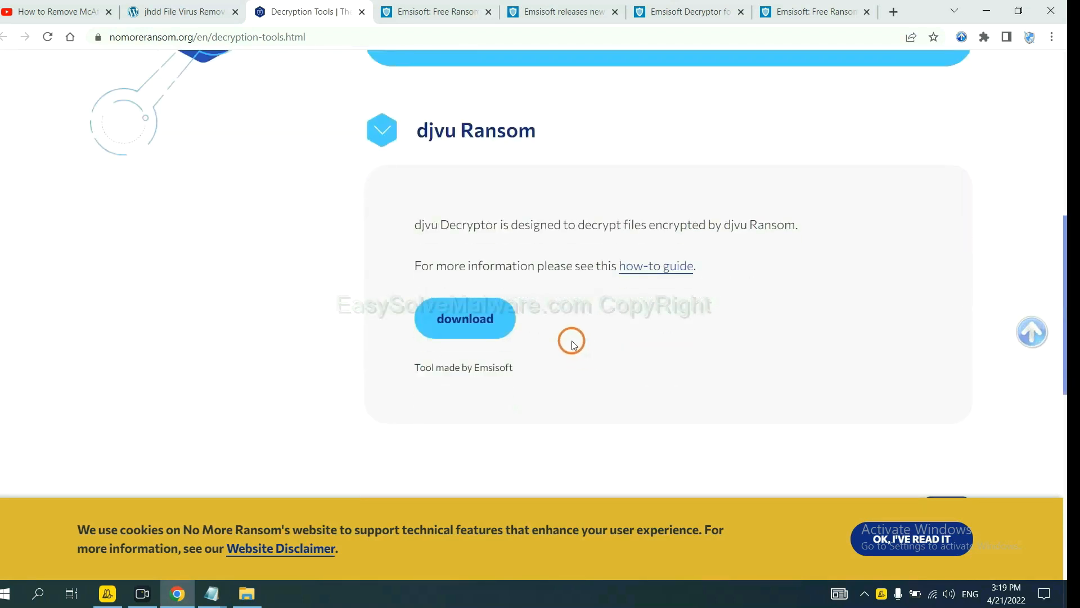
mouse_move(477, 315)
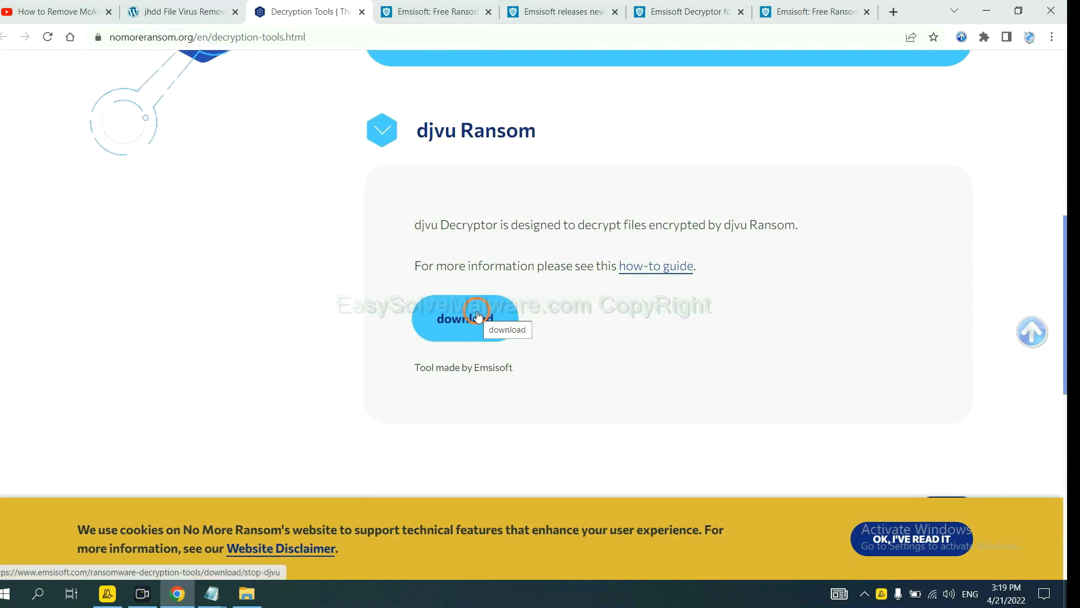